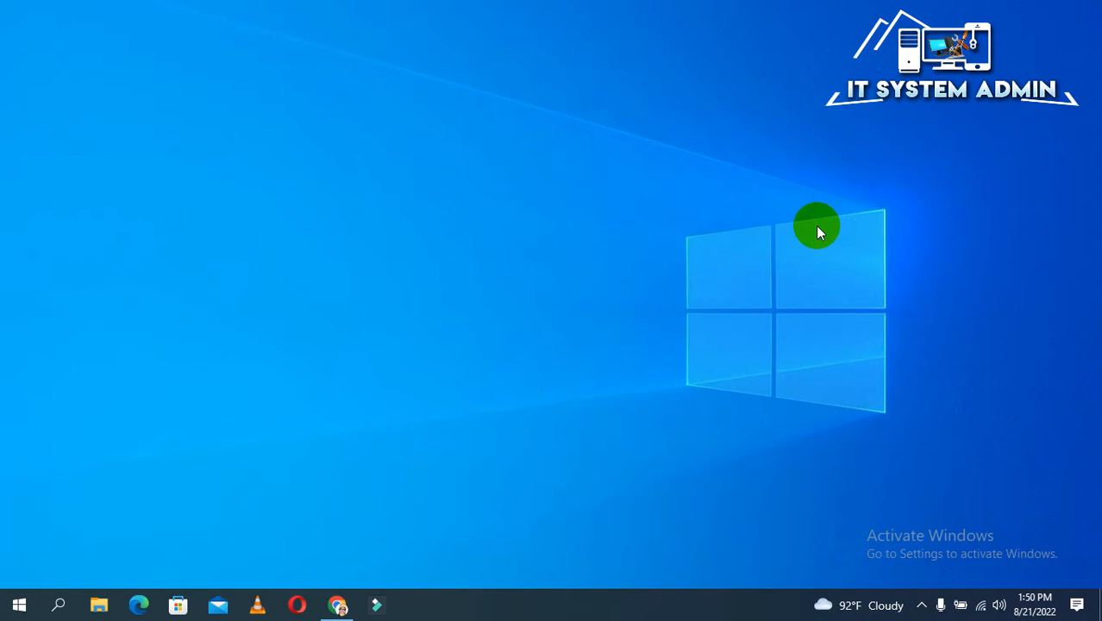
{"action": "mouse_move", "coordinate": [690, 266]}
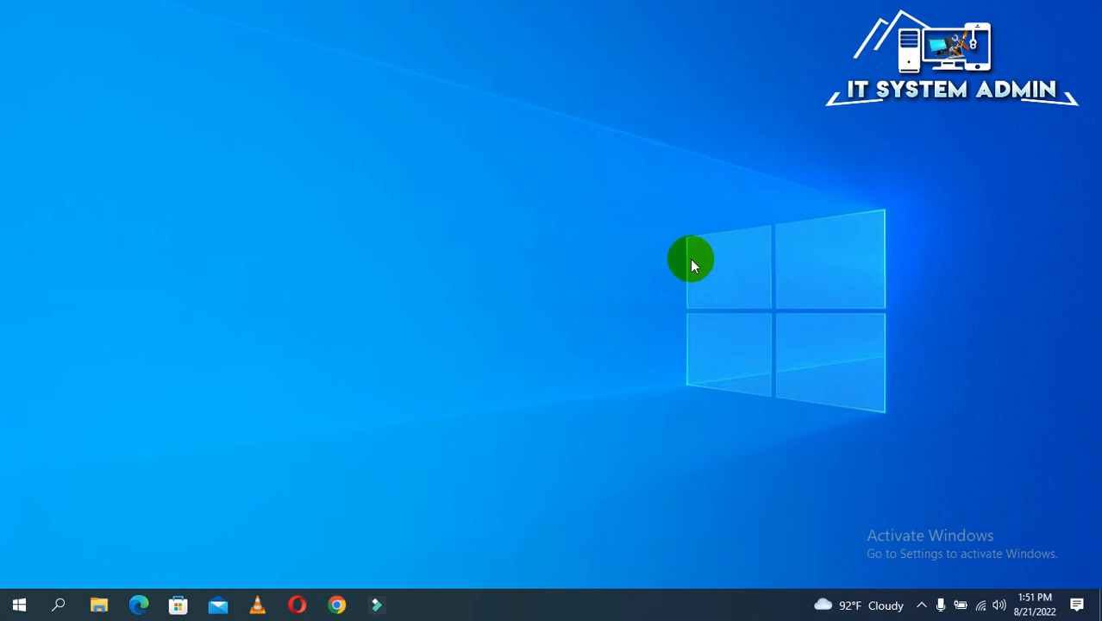
{"action": "mouse_move", "coordinate": [551, 252]}
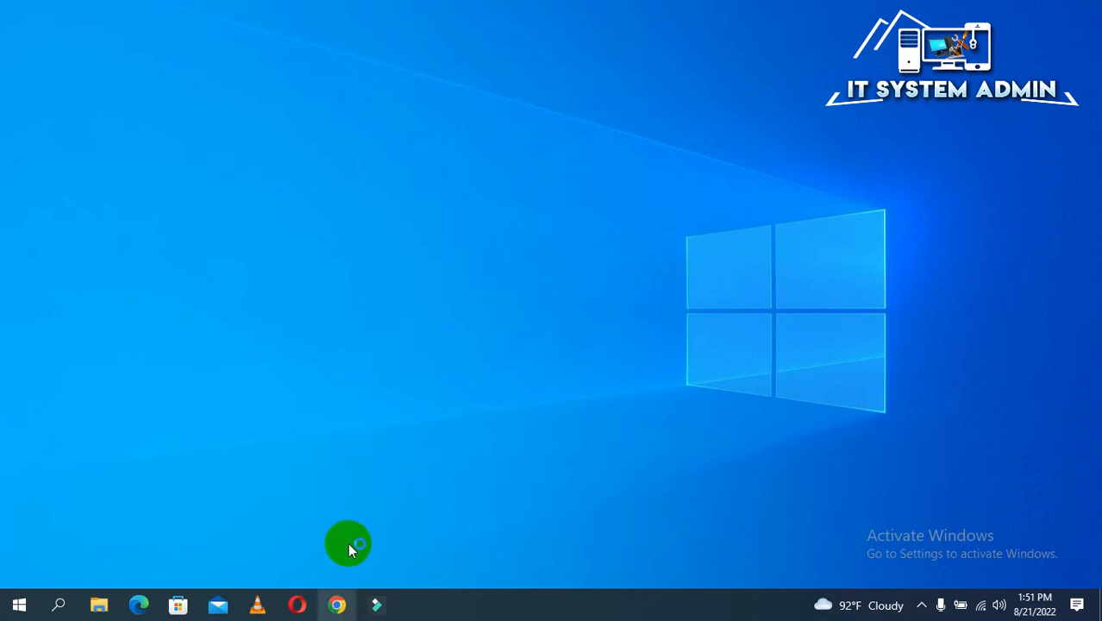
Launch Chrome from the taskbar and view the itsystemadmin.net home page banner
{"action": "left_click", "coordinate": [336, 604]}
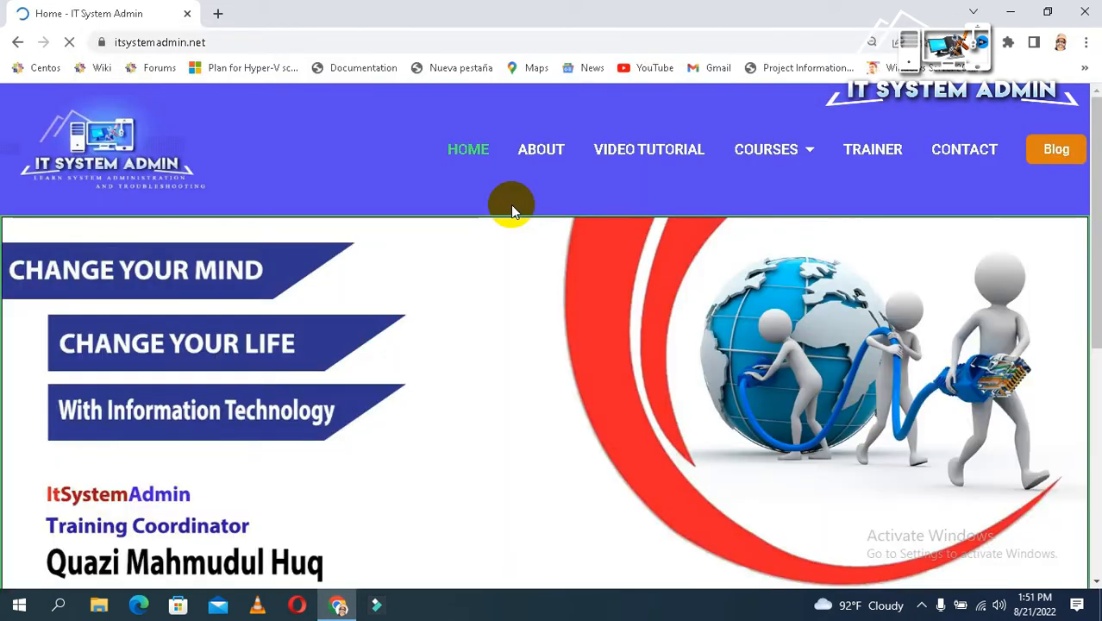
{"action": "mouse_move", "coordinate": [541, 178]}
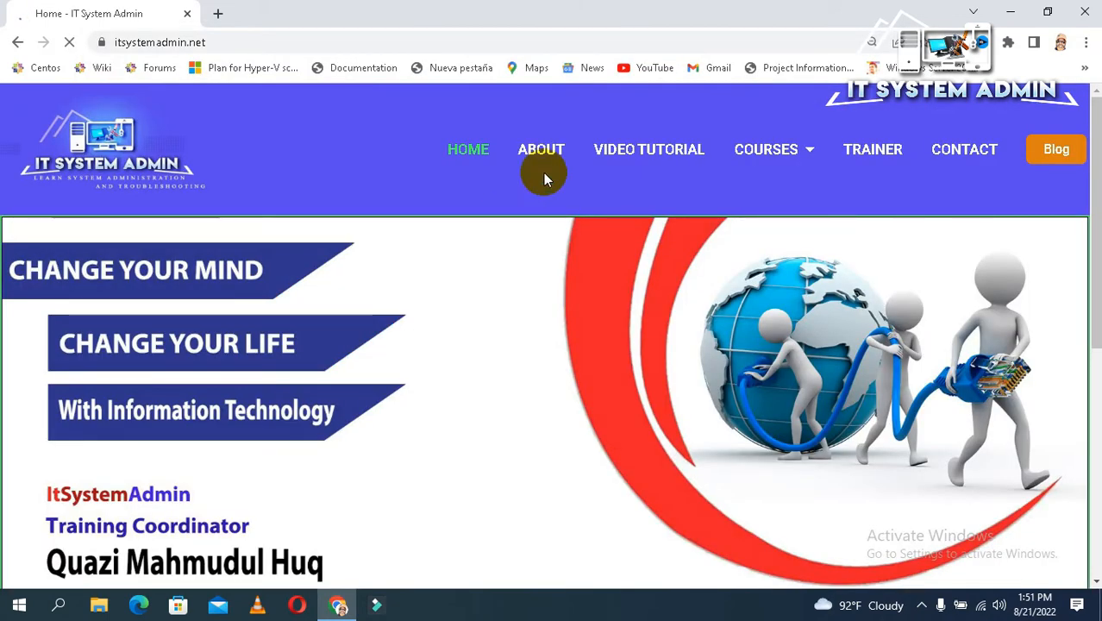
{"action": "scroll", "scroll_direction": "down", "scroll_amount": 3}
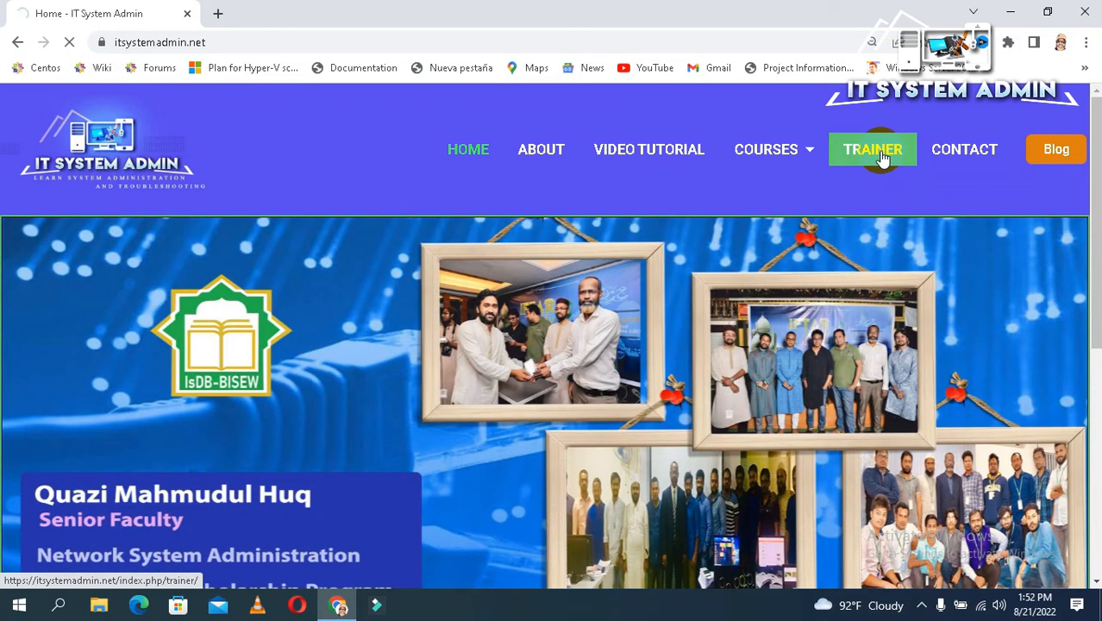
Go to the TRAINER page and review the bio, skills and certifications sections
{"action": "left_click", "coordinate": [873, 148]}
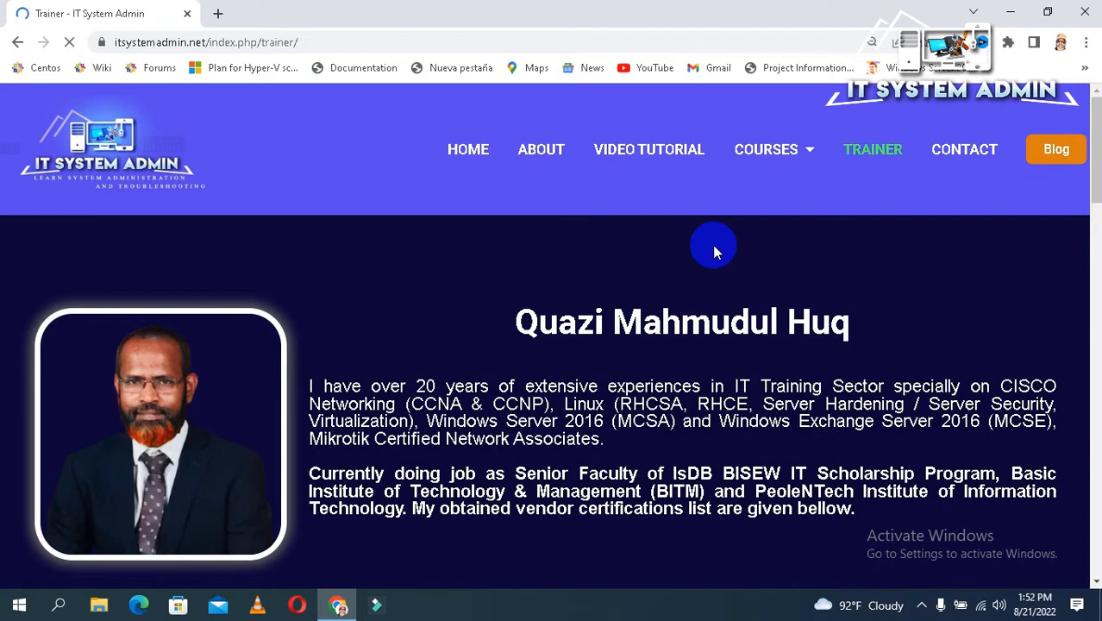
{"action": "scroll", "scroll_direction": "down", "scroll_amount": 3}
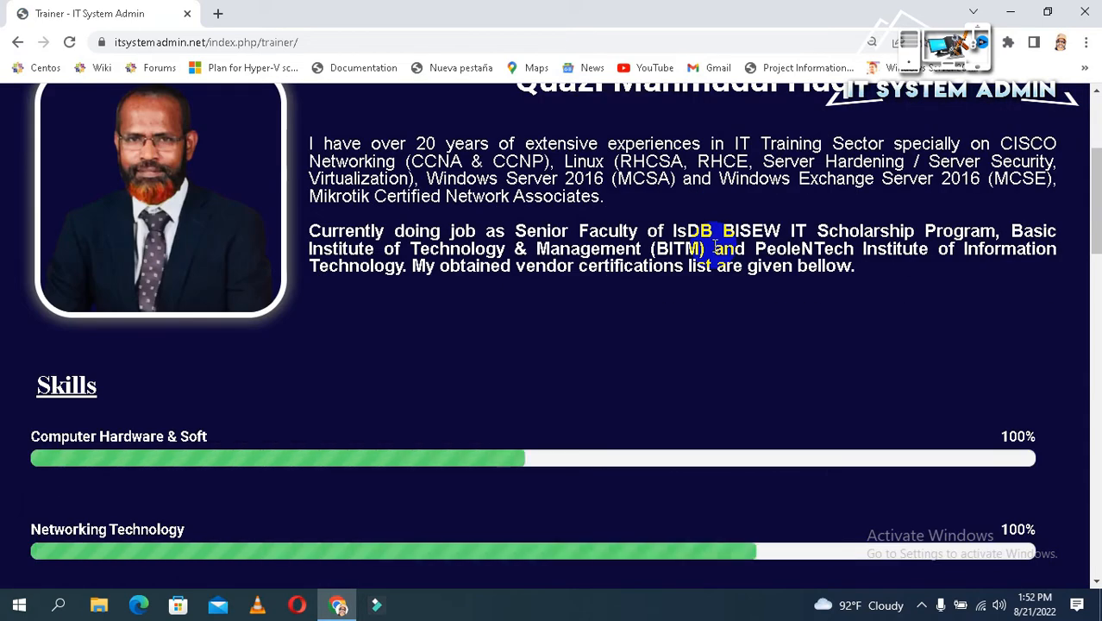
{"action": "scroll", "scroll_direction": "down", "scroll_amount": 3}
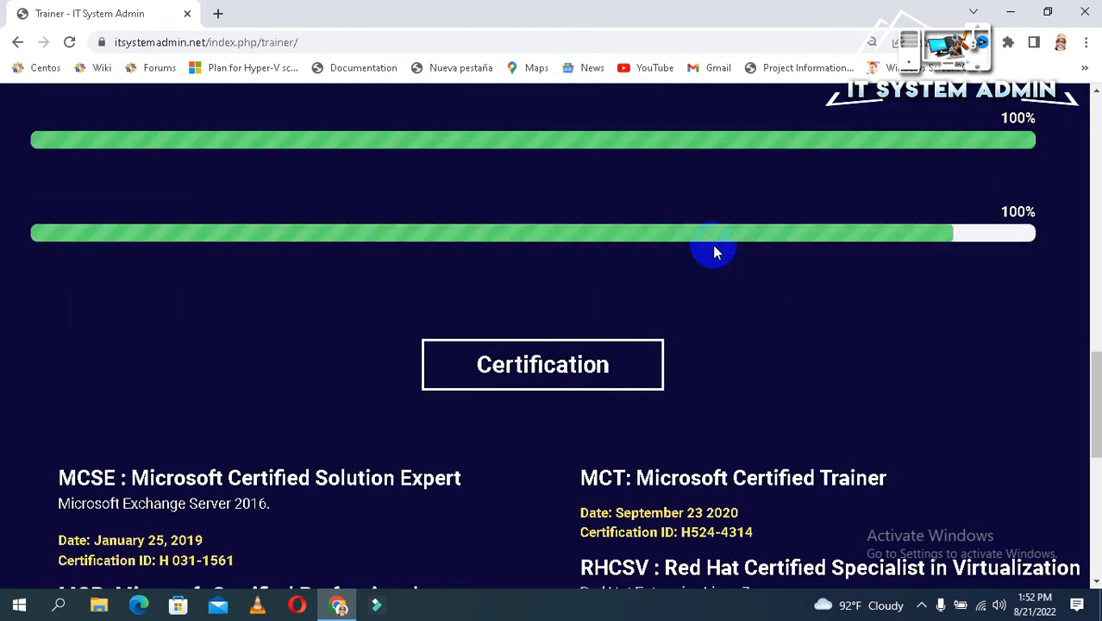
{"action": "scroll", "scroll_direction": "down", "scroll_amount": 3}
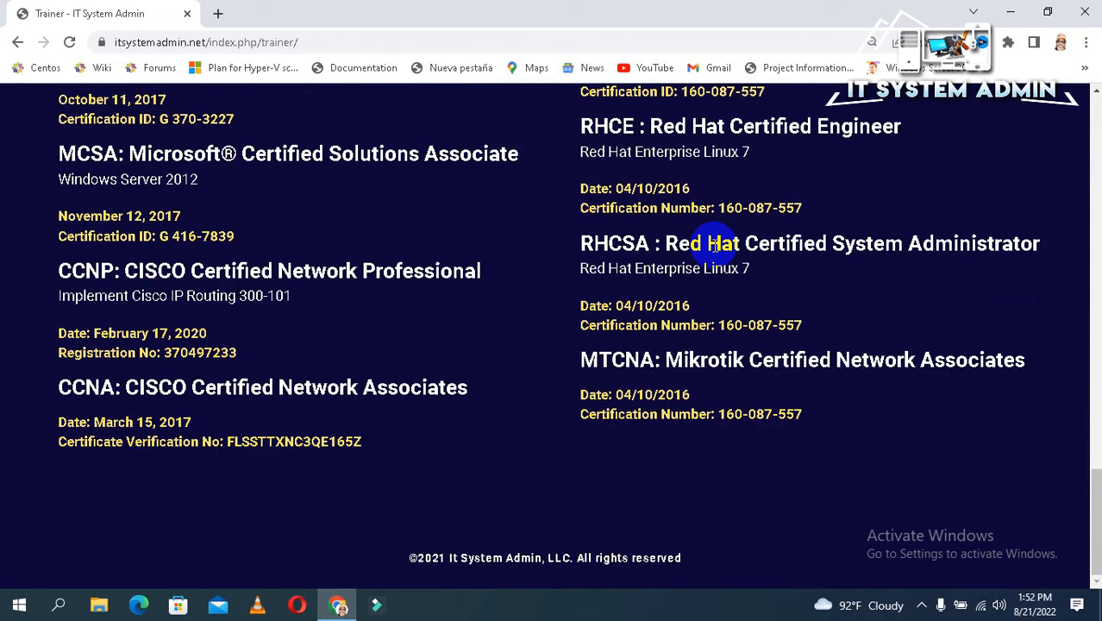
{"action": "scroll", "scroll_direction": "up", "scroll_amount": 3}
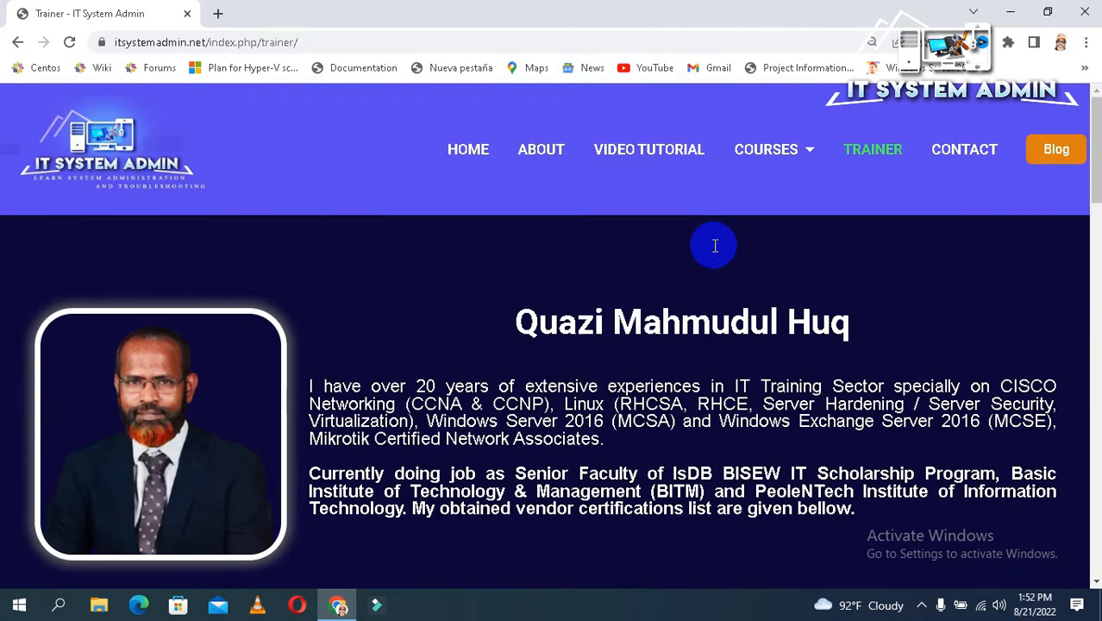
{"action": "mouse_move", "coordinate": [424, 233]}
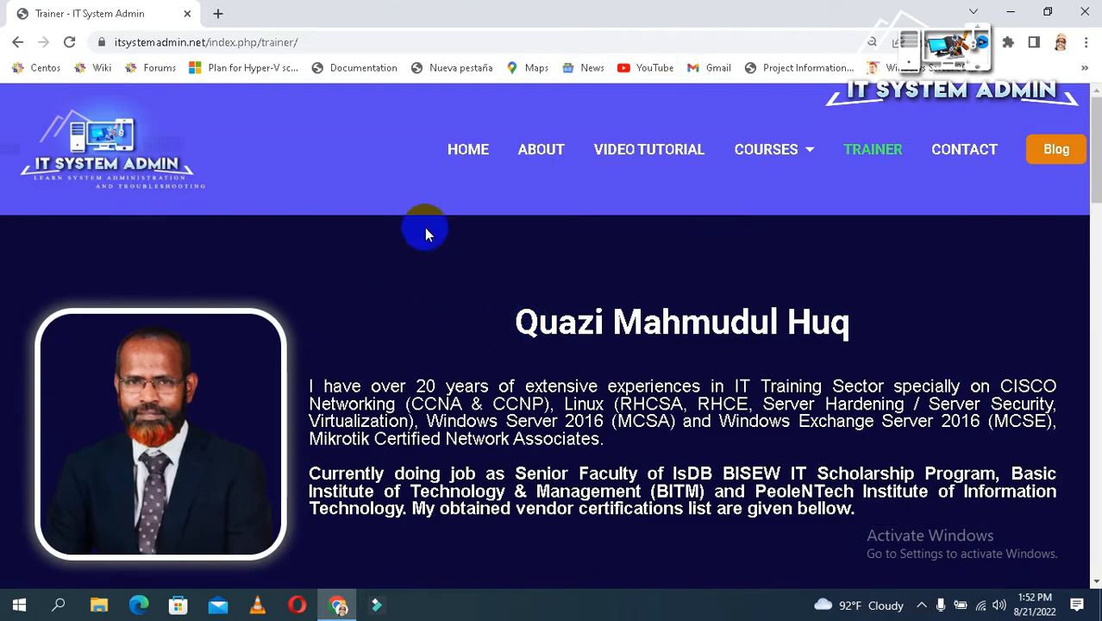
{"action": "mouse_move", "coordinate": [694, 448]}
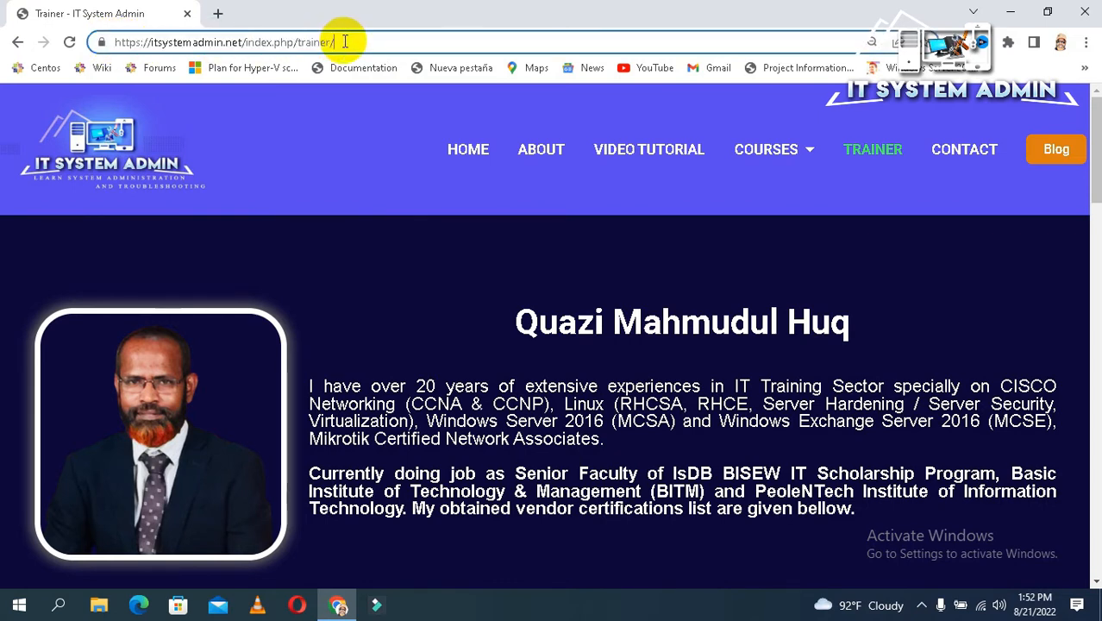
Copy the trainer page URL from the address bar and close Chrome
{"action": "left_click", "coordinate": [221, 41]}
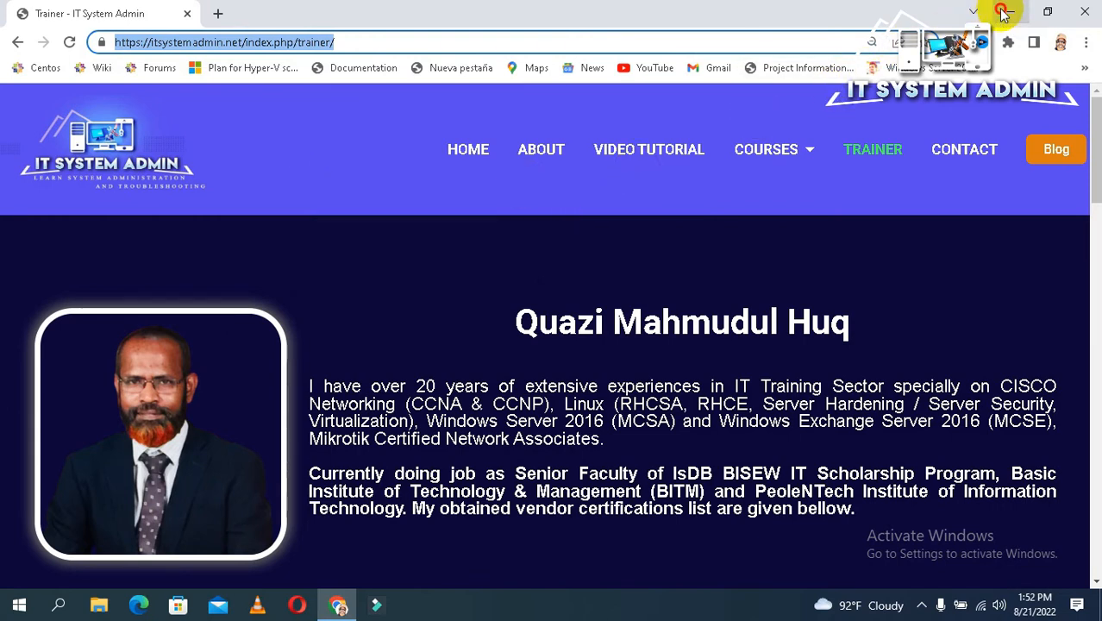
{"action": "left_click", "coordinate": [1085, 10]}
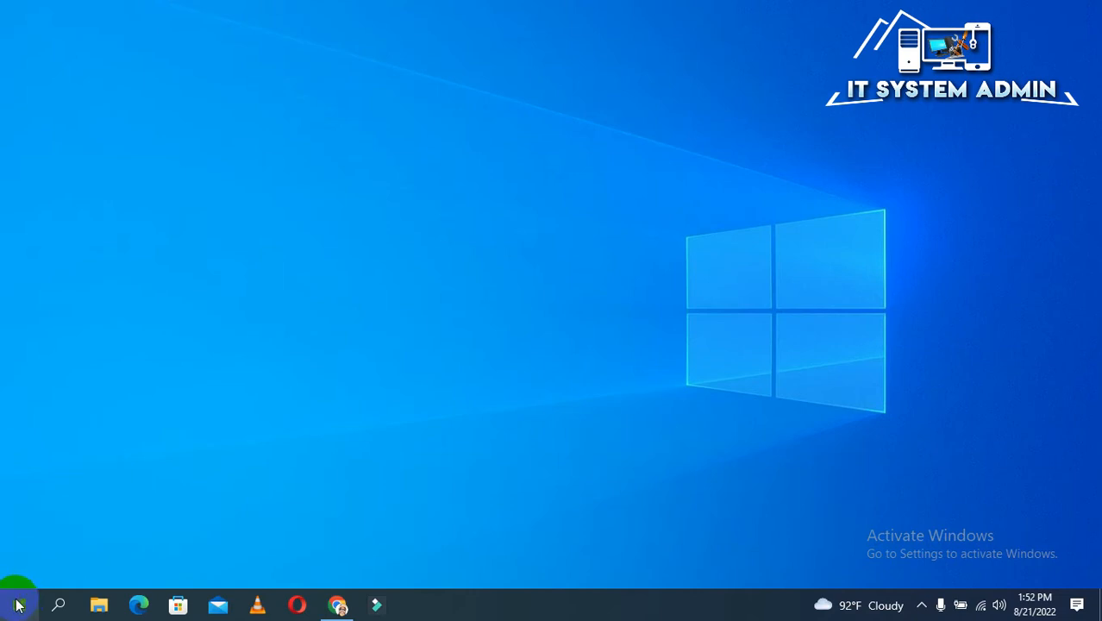
Launch Word from the Start menu and create a Blank document
{"action": "left_click", "coordinate": [14, 604]}
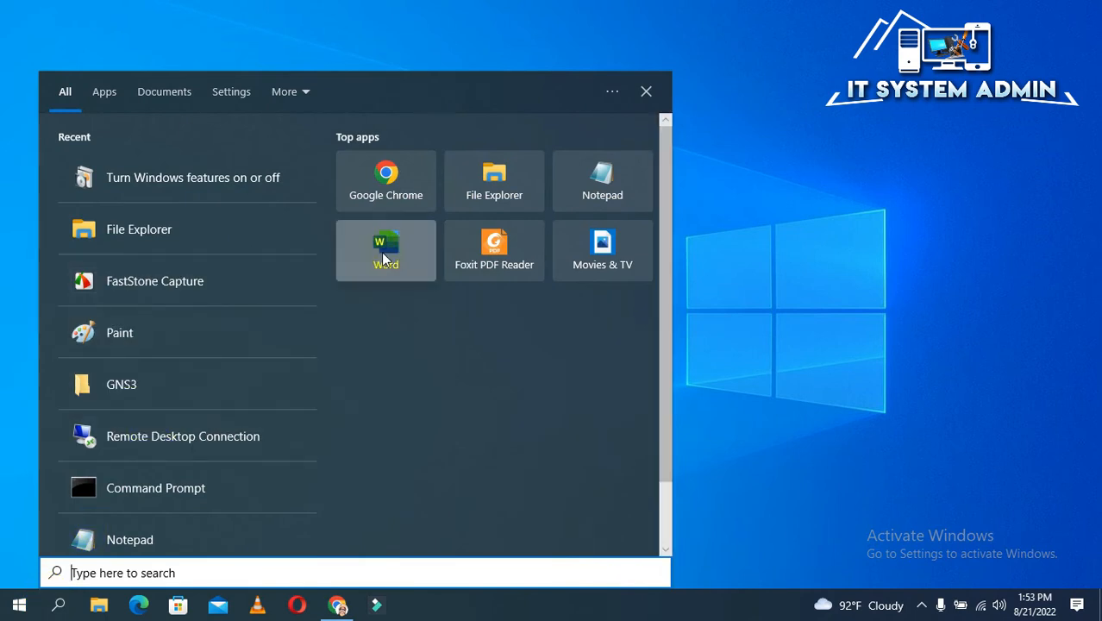
{"action": "left_click", "coordinate": [387, 251]}
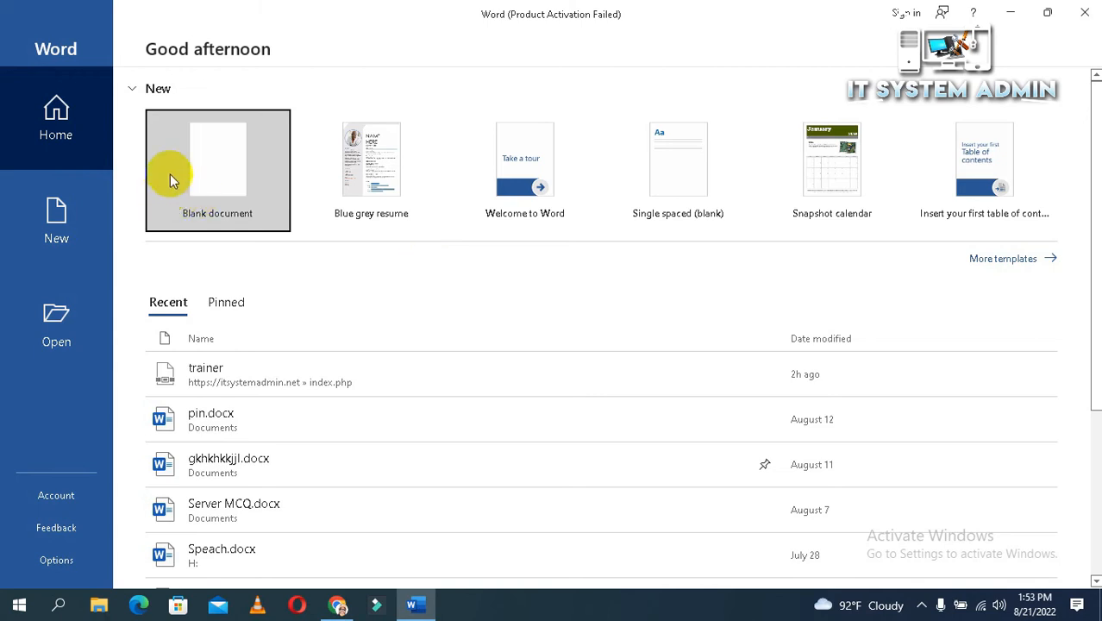
{"action": "left_click", "coordinate": [218, 171]}
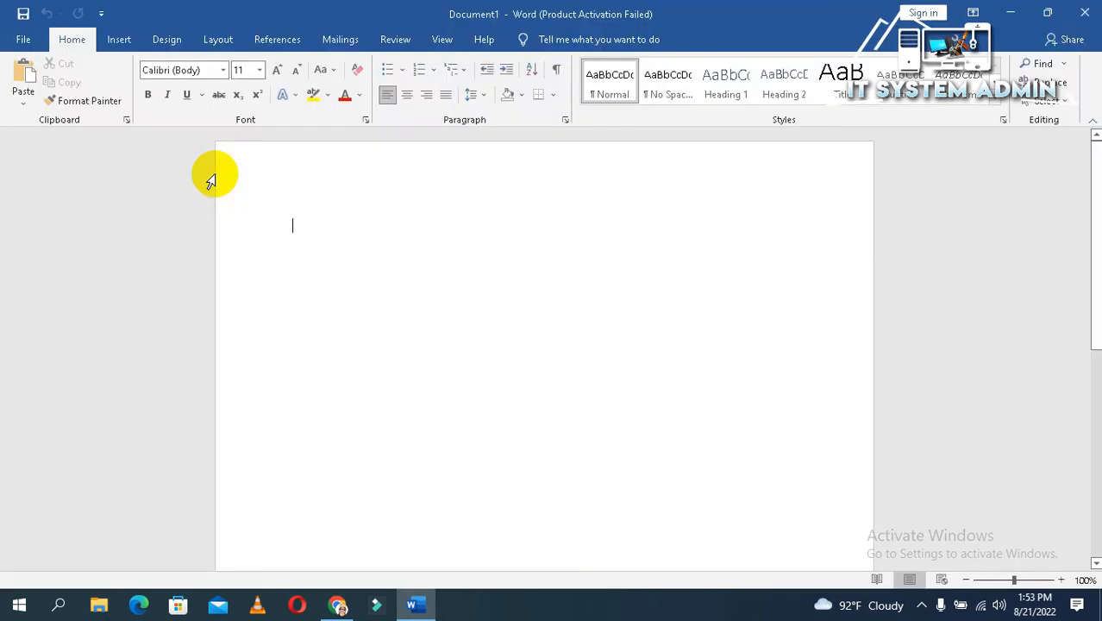
{"action": "mouse_move", "coordinate": [373, 241]}
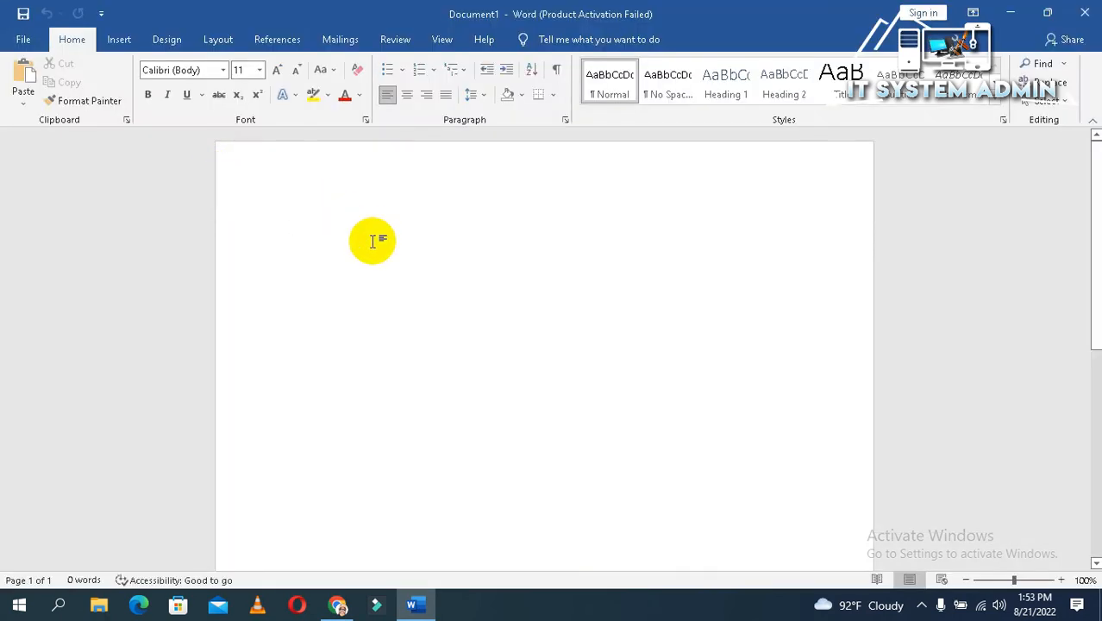
{"action": "mouse_move", "coordinate": [364, 250]}
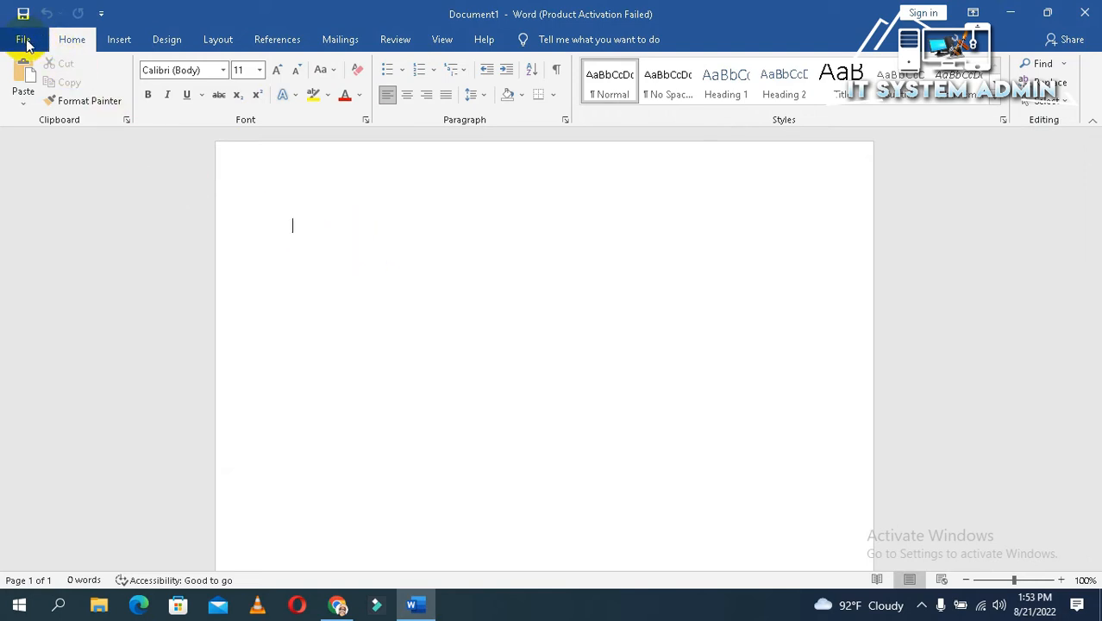
{"action": "left_click", "coordinate": [25, 38]}
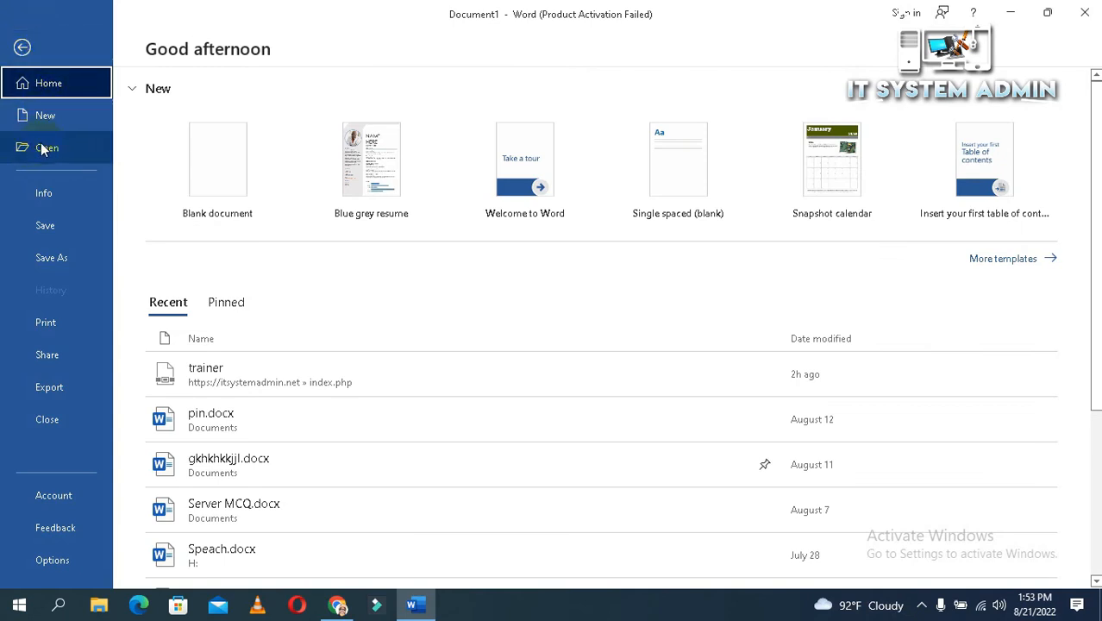
{"action": "left_click", "coordinate": [47, 149]}
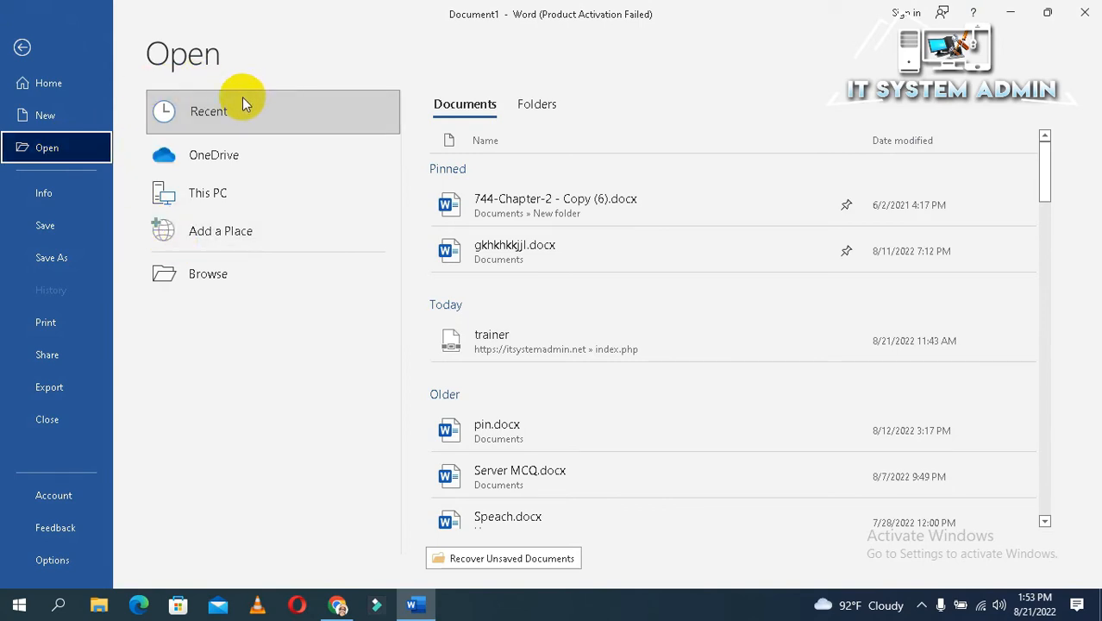
{"action": "mouse_move", "coordinate": [245, 238]}
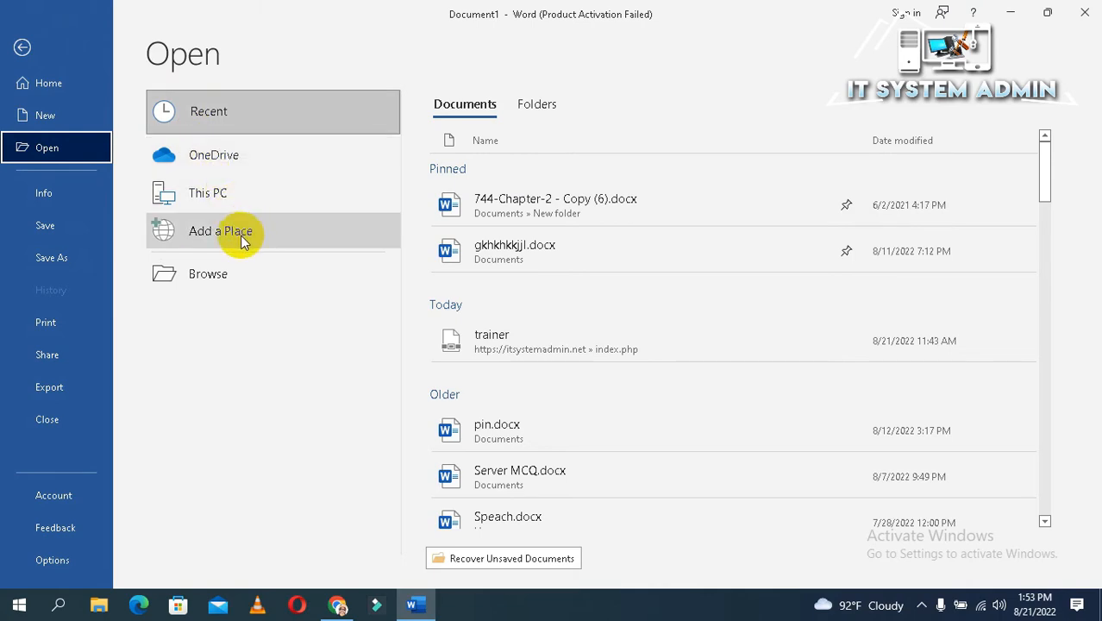
{"action": "mouse_move", "coordinate": [210, 104]}
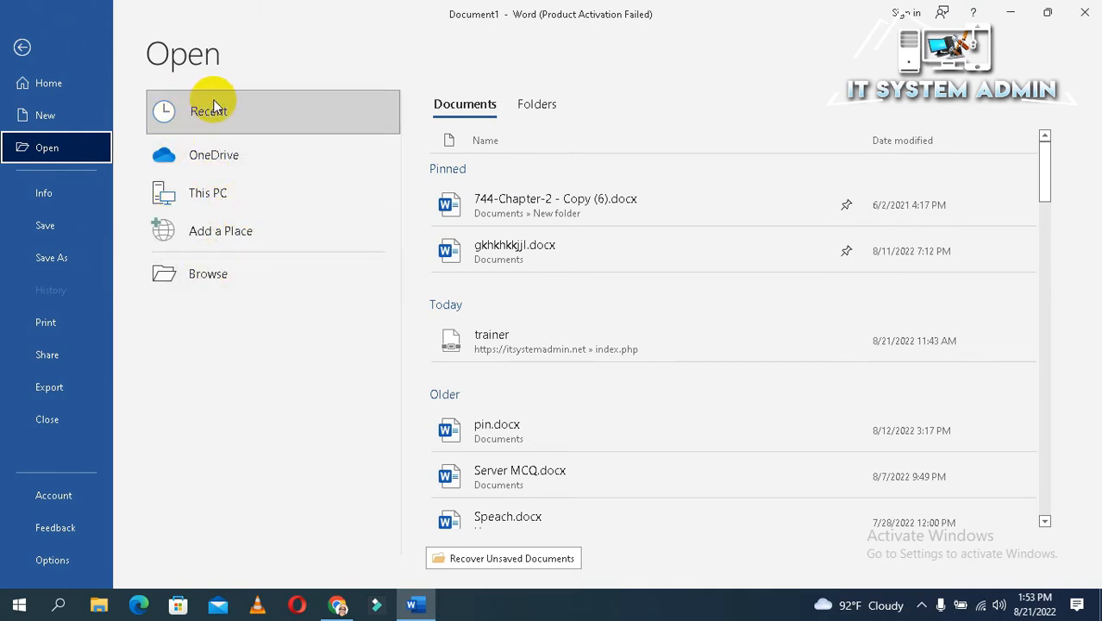
{"action": "mouse_move", "coordinate": [207, 272]}
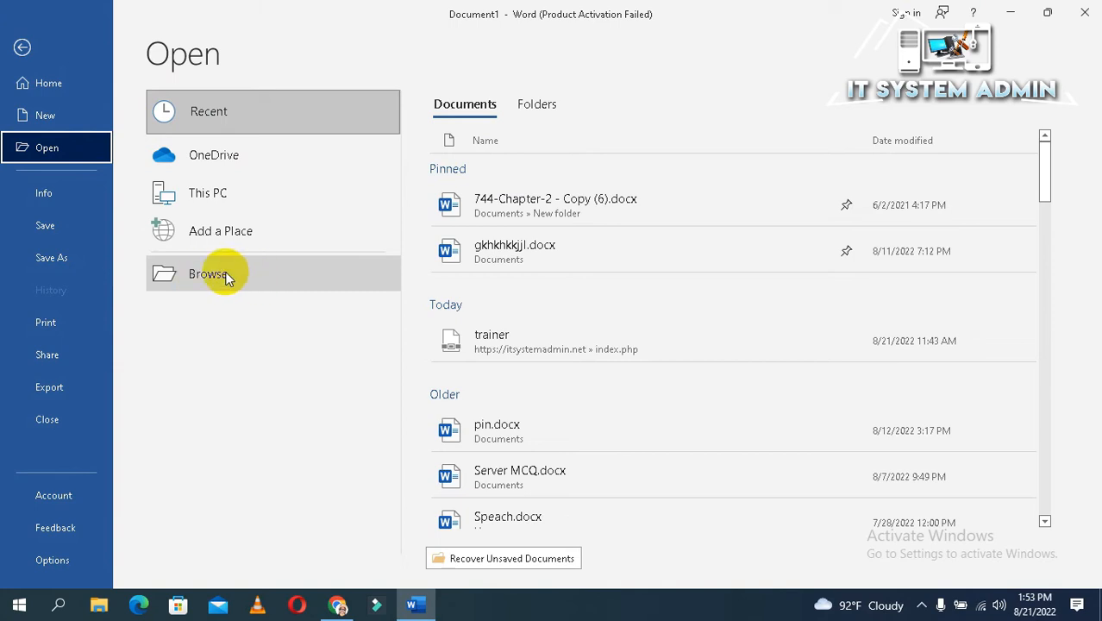
Browse for a file, paste the itsystemadmin.net trainer URL as the file name and open it
{"action": "left_click", "coordinate": [207, 272]}
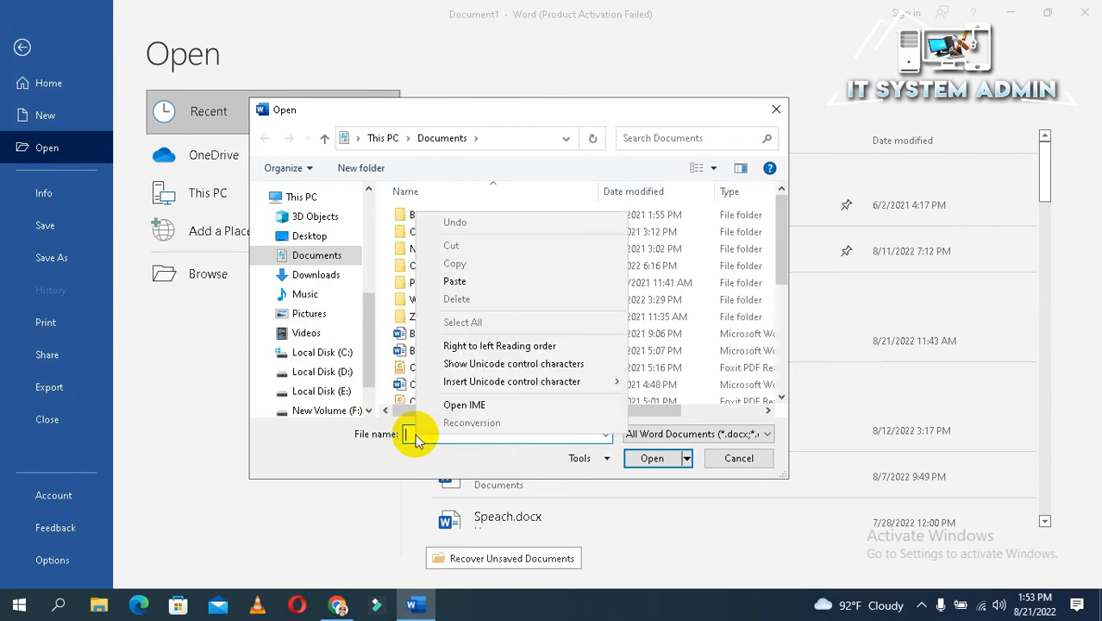
{"action": "mouse_move", "coordinate": [452, 281]}
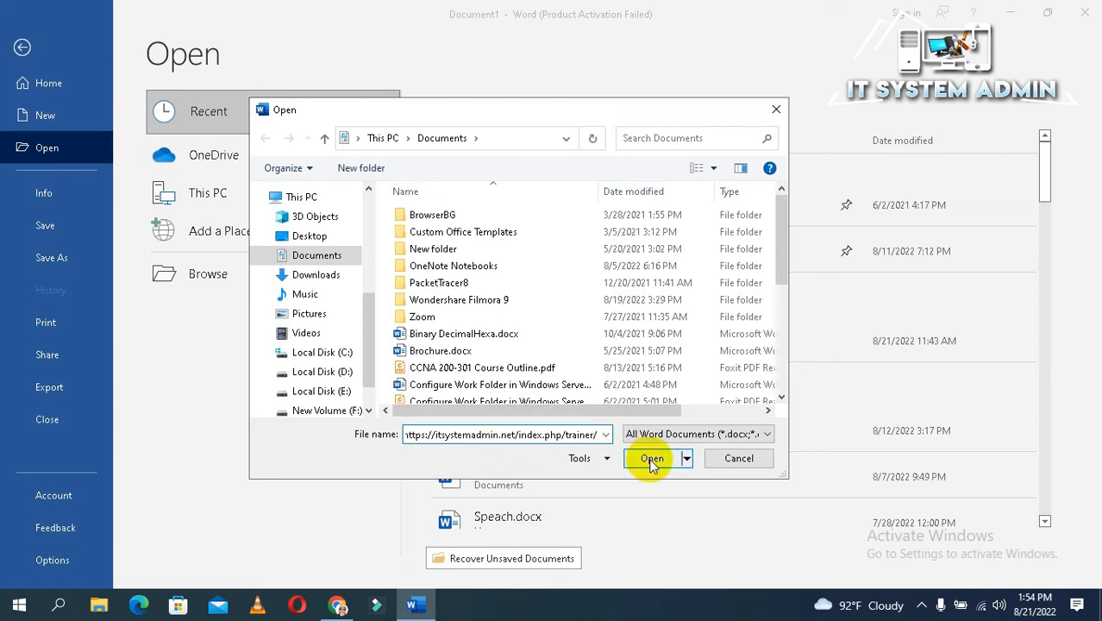
{"action": "left_click", "coordinate": [652, 459]}
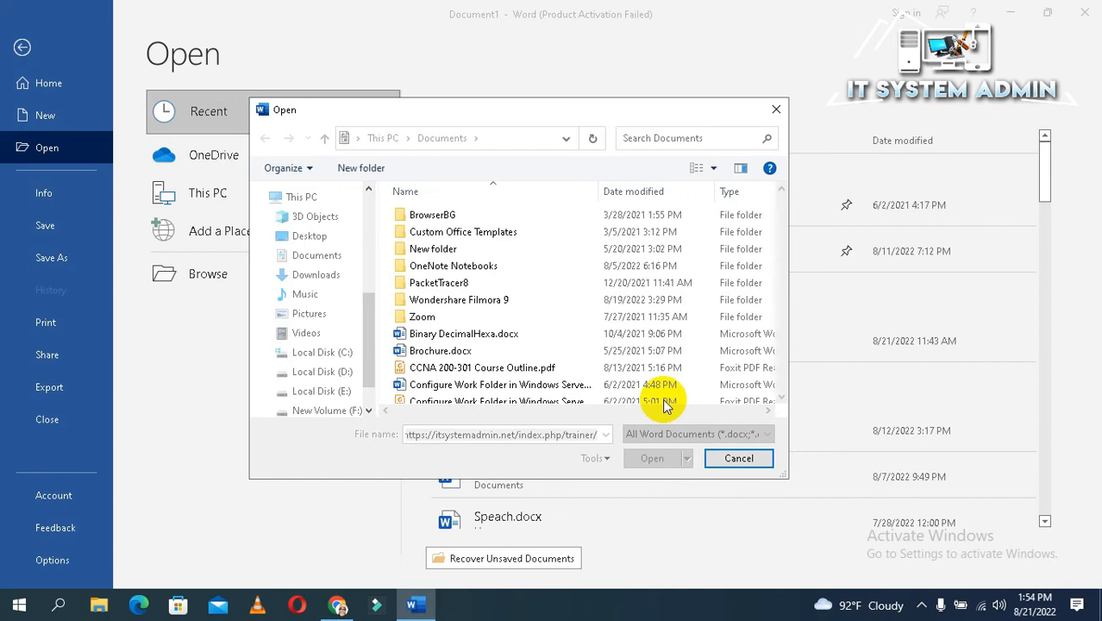
{"action": "left_click", "coordinate": [653, 458]}
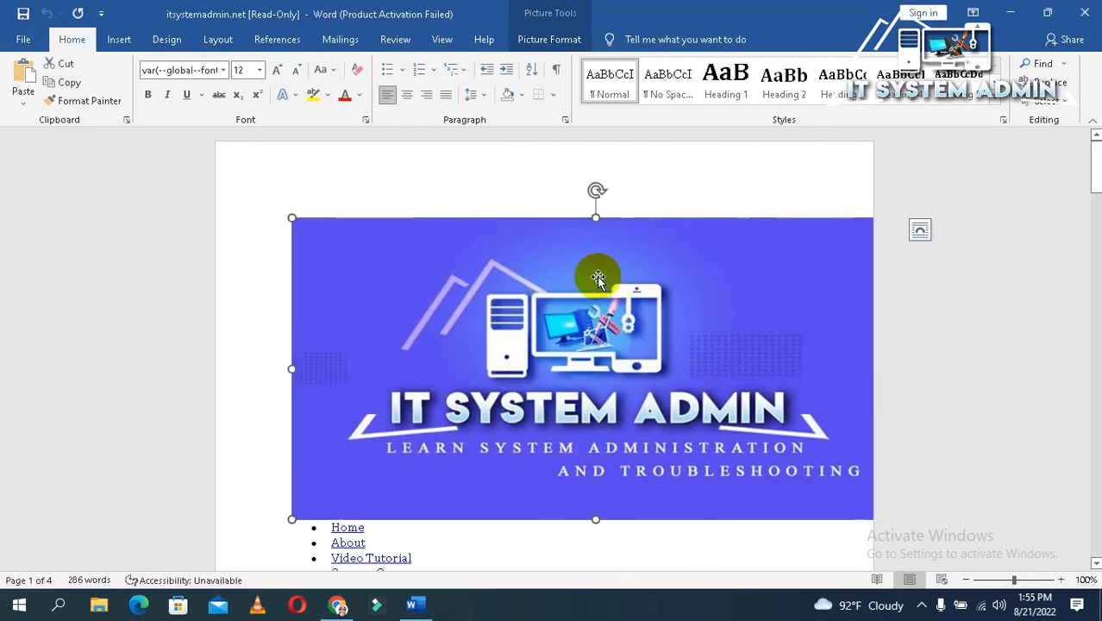
{"action": "mouse_move", "coordinate": [293, 214]}
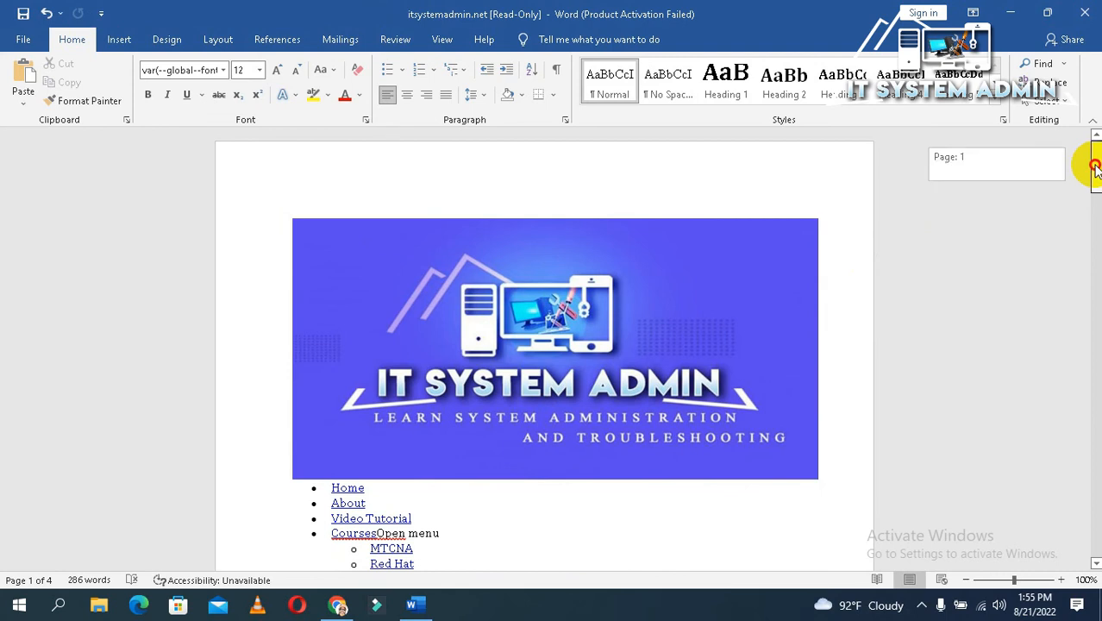
Scroll through the read-only trainer document down to the Certification section
{"action": "scroll", "scroll_direction": "down", "scroll_amount": 3}
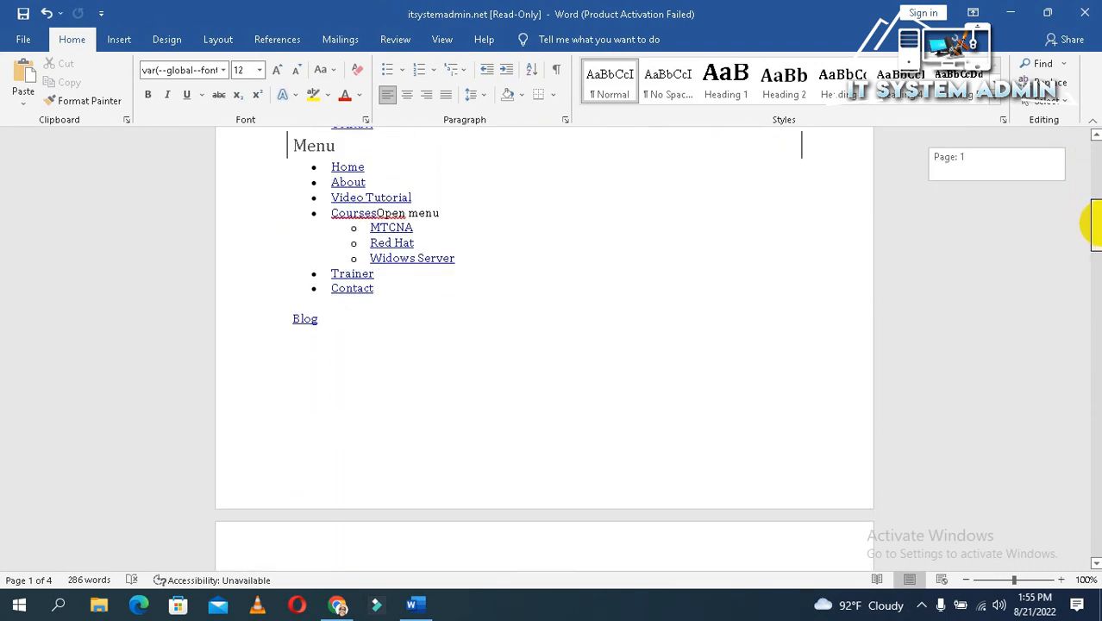
{"action": "scroll", "scroll_direction": "down", "scroll_amount": 3}
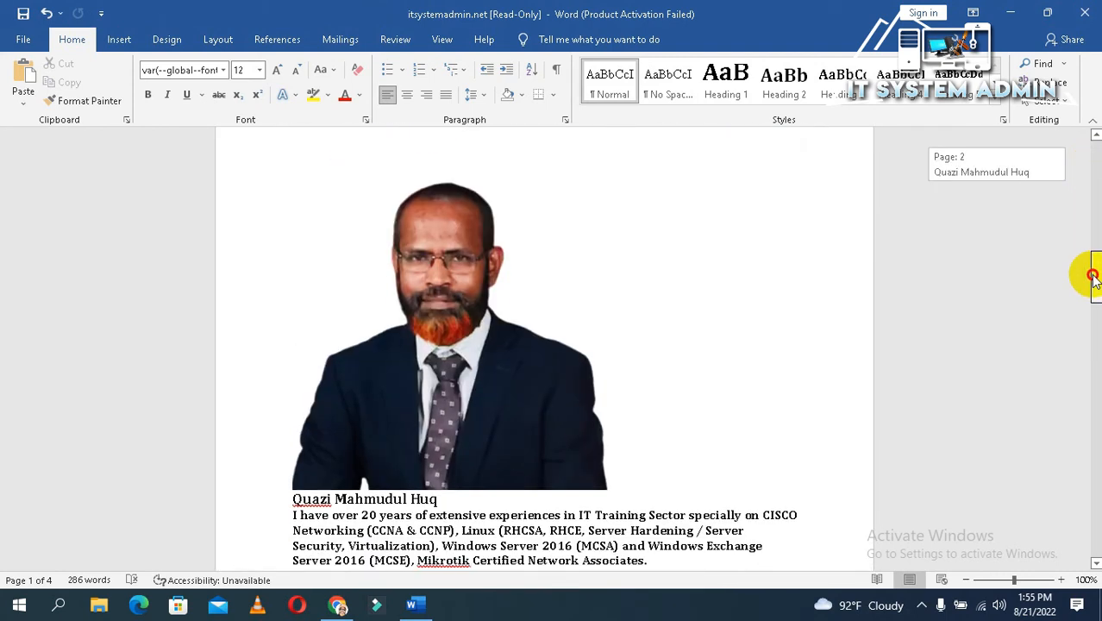
{"action": "scroll", "scroll_direction": "down", "scroll_amount": 3}
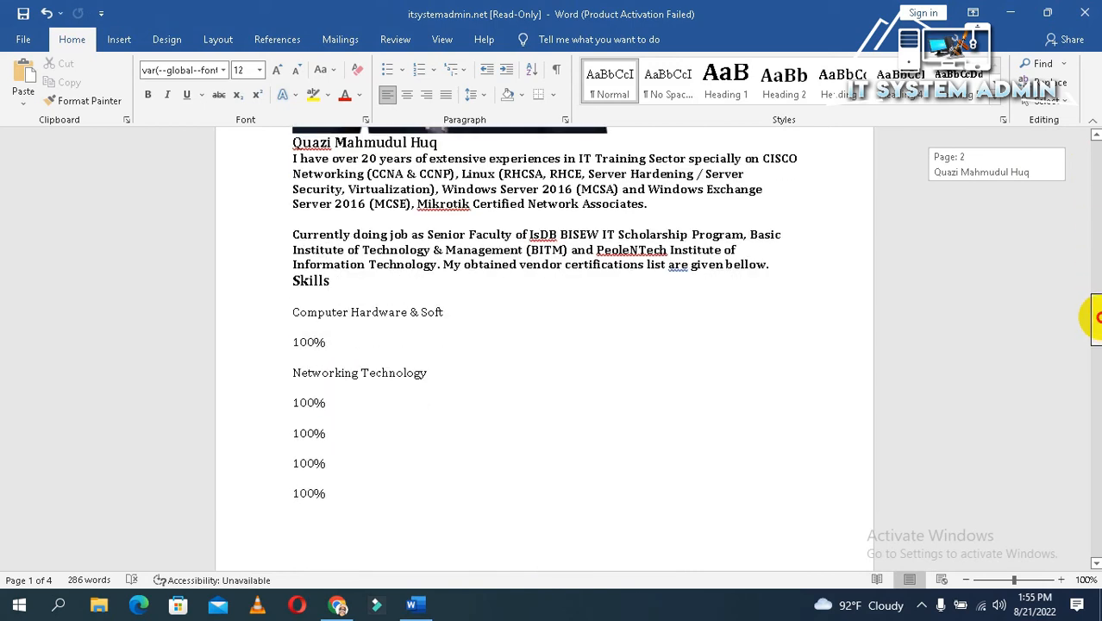
{"action": "scroll", "scroll_direction": "down", "scroll_amount": 3}
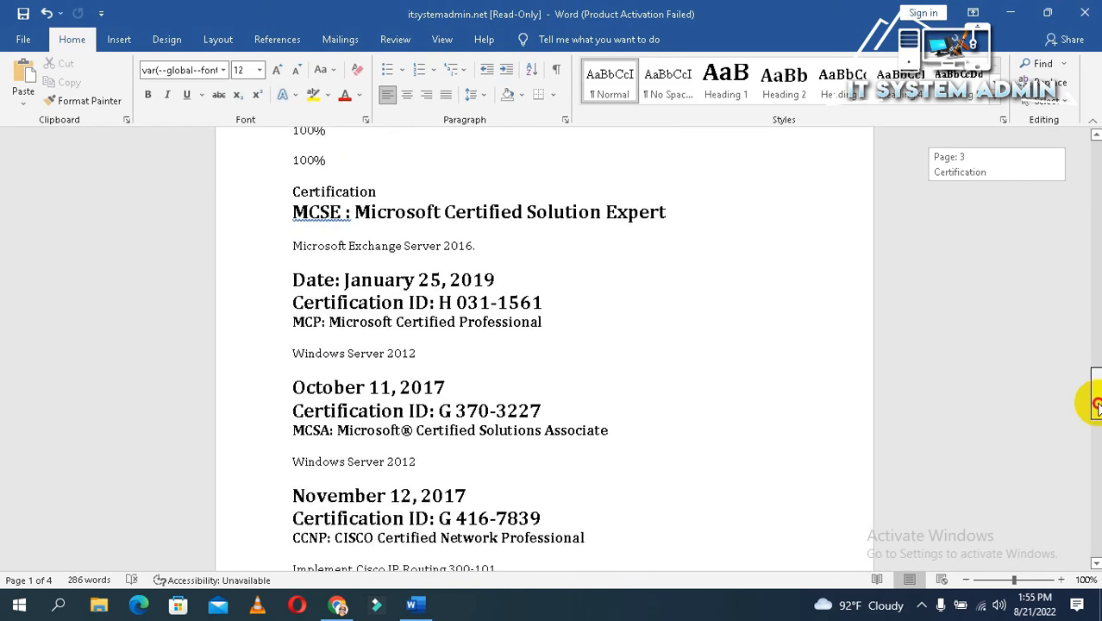
{"action": "scroll", "scroll_direction": "down", "scroll_amount": 3}
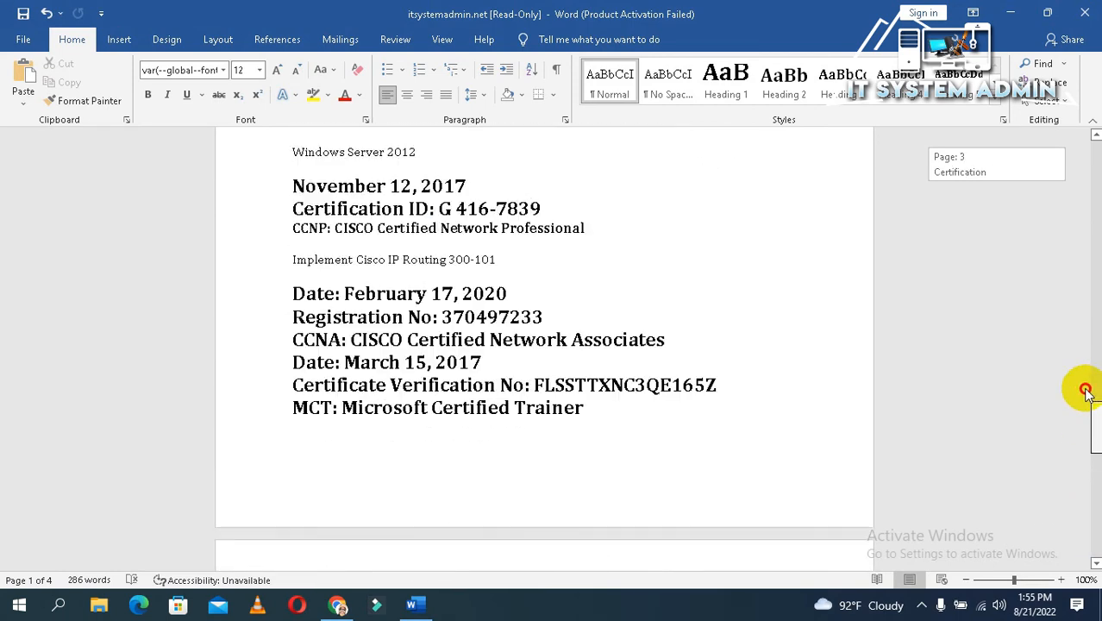
{"action": "scroll", "scroll_direction": "down", "scroll_amount": 3}
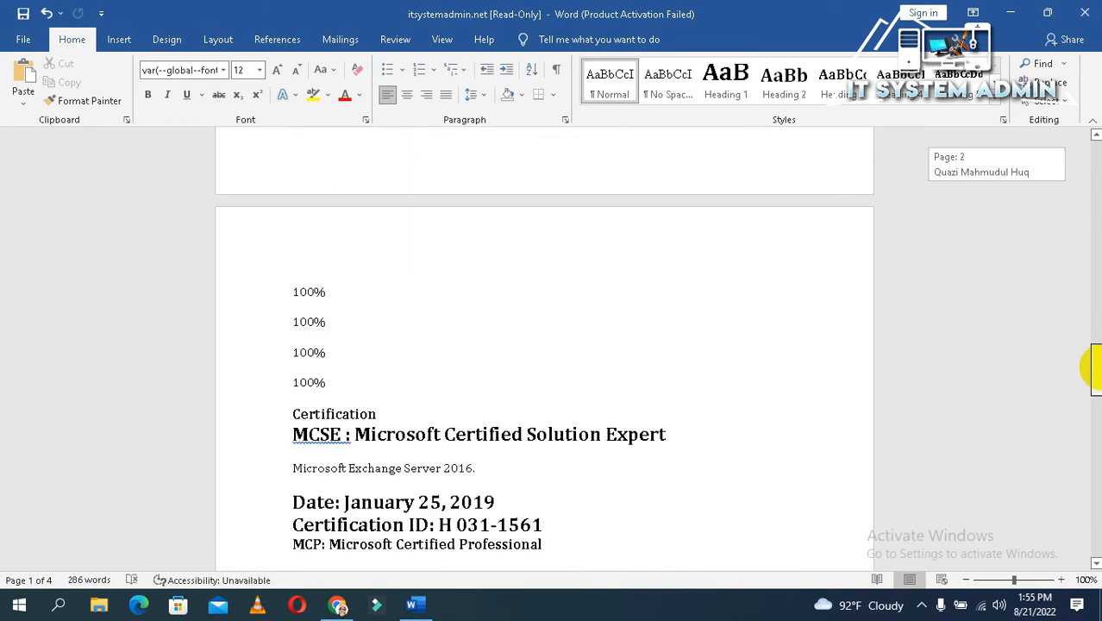
{"action": "scroll", "scroll_direction": "down", "scroll_amount": 3}
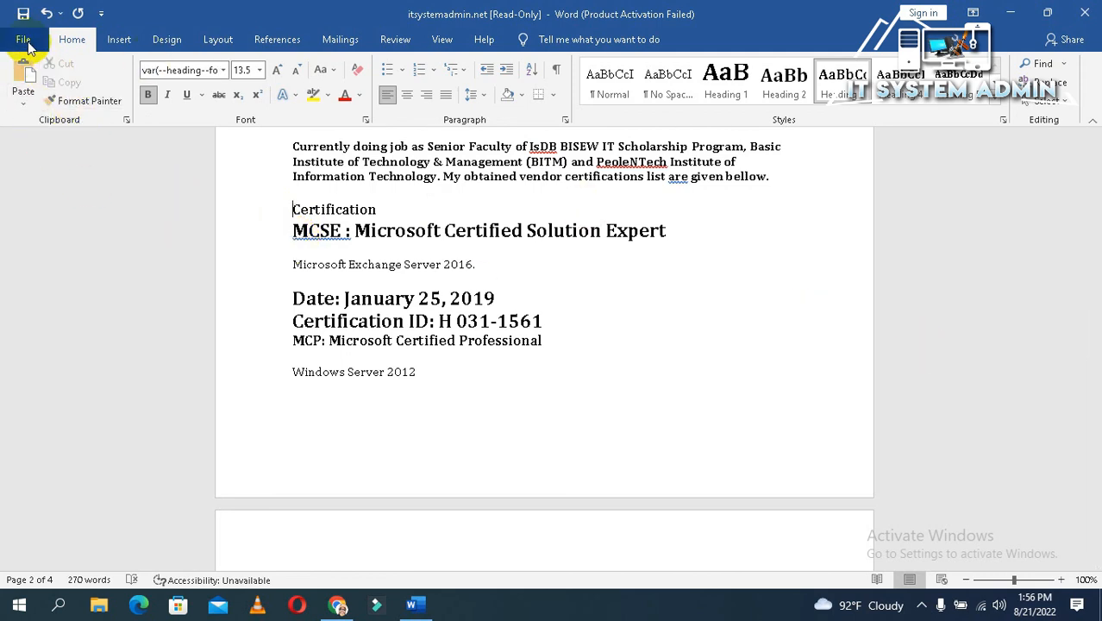
Visit the File screen, return to the document and close it, triggering the save-changes prompt
{"action": "left_click", "coordinate": [25, 38]}
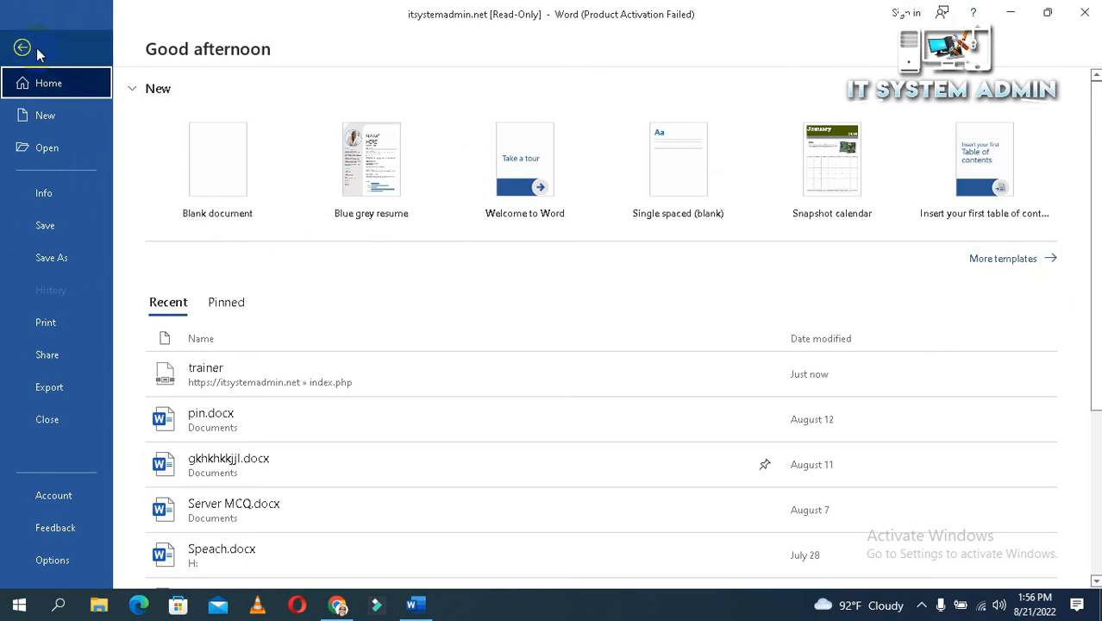
{"action": "left_click", "coordinate": [21, 48]}
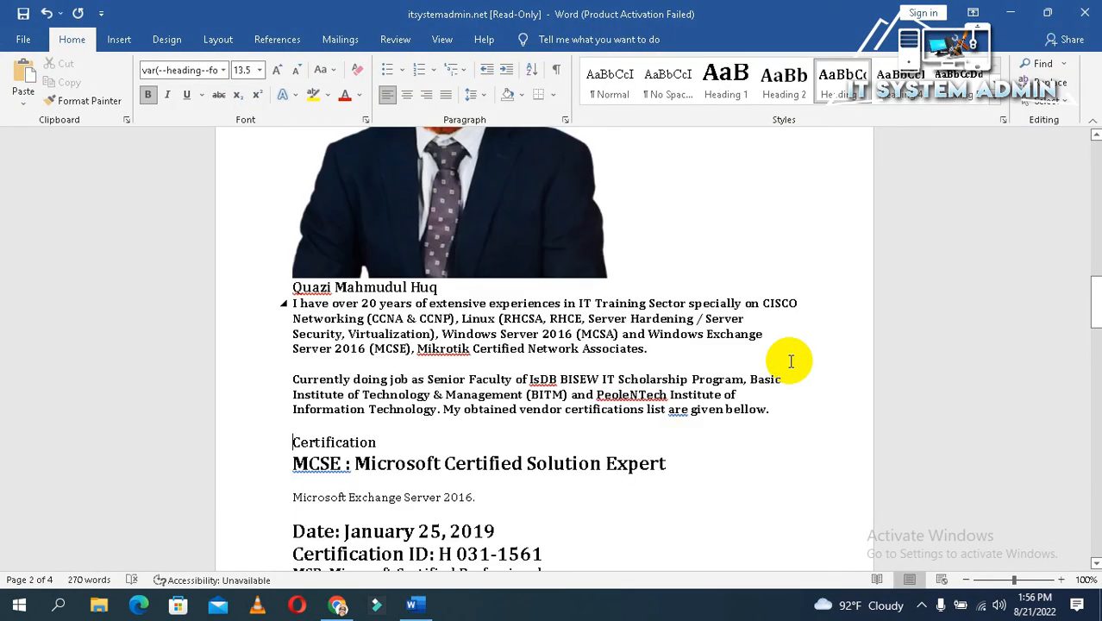
{"action": "scroll", "scroll_direction": "down", "scroll_amount": 3}
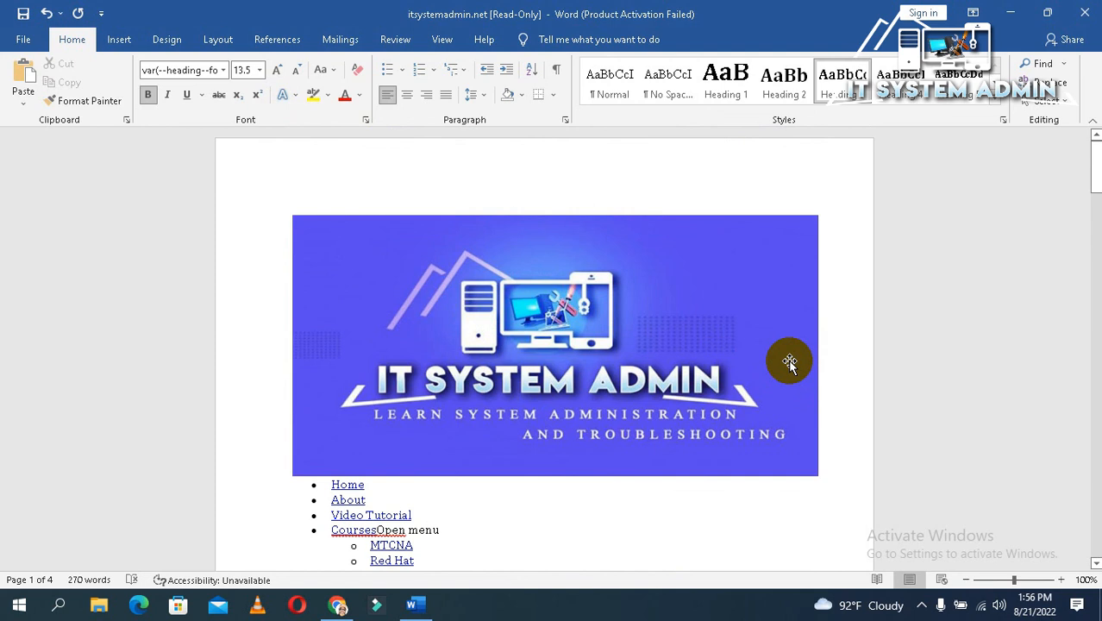
{"action": "mouse_move", "coordinate": [725, 82]}
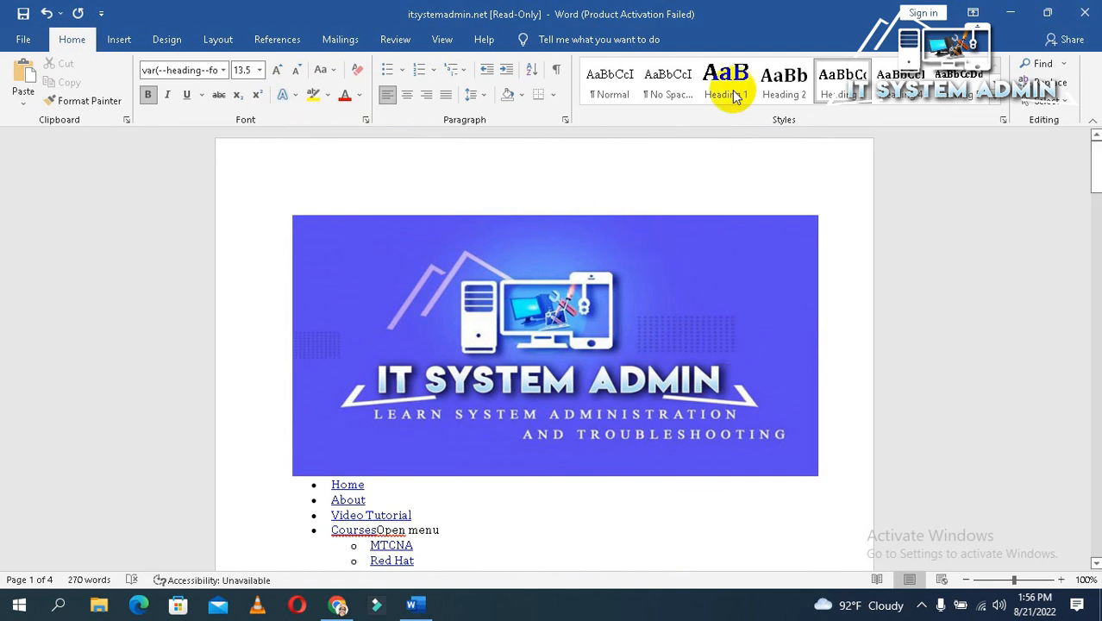
{"action": "left_click", "coordinate": [1086, 13]}
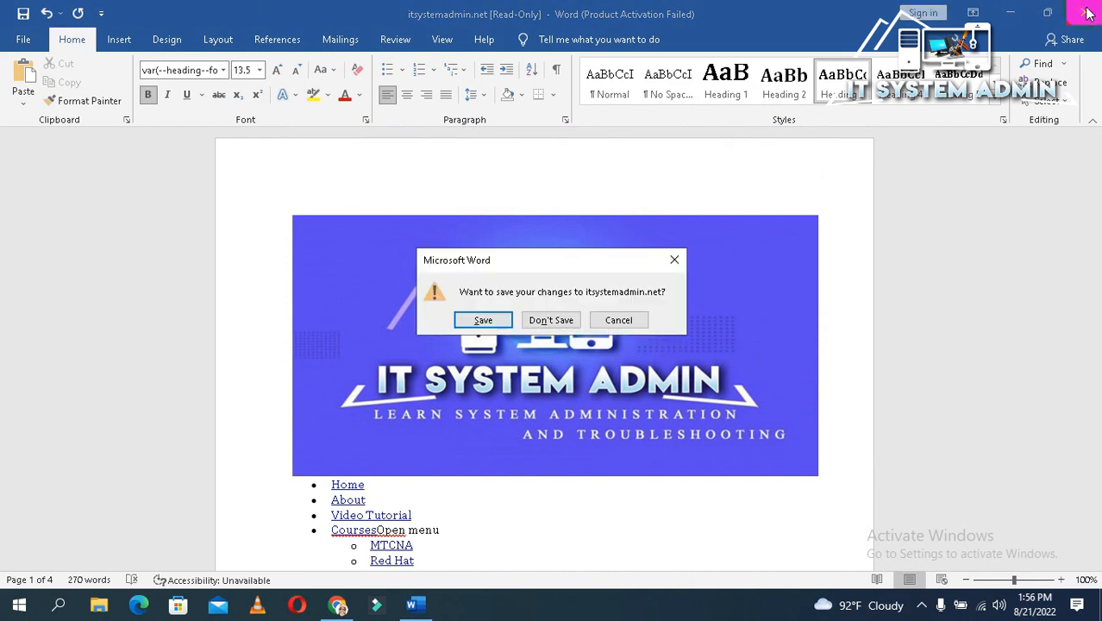